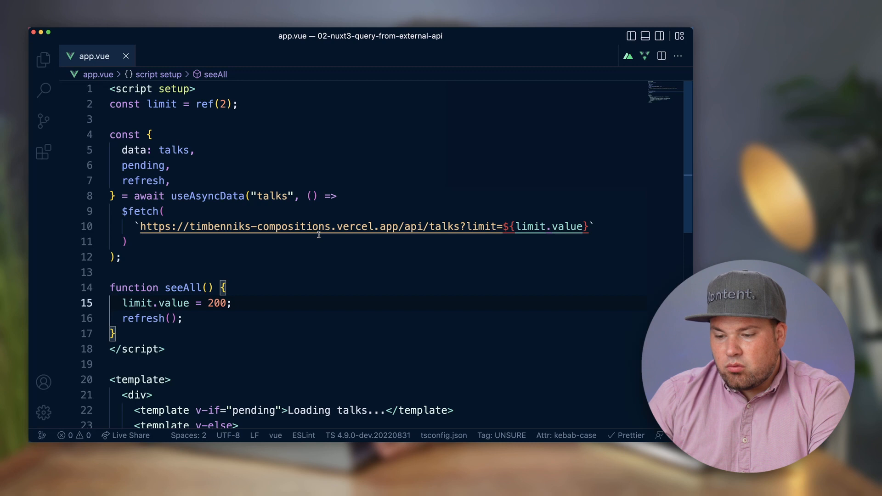
{"action": "mouse_move", "coordinate": [373, 245]}
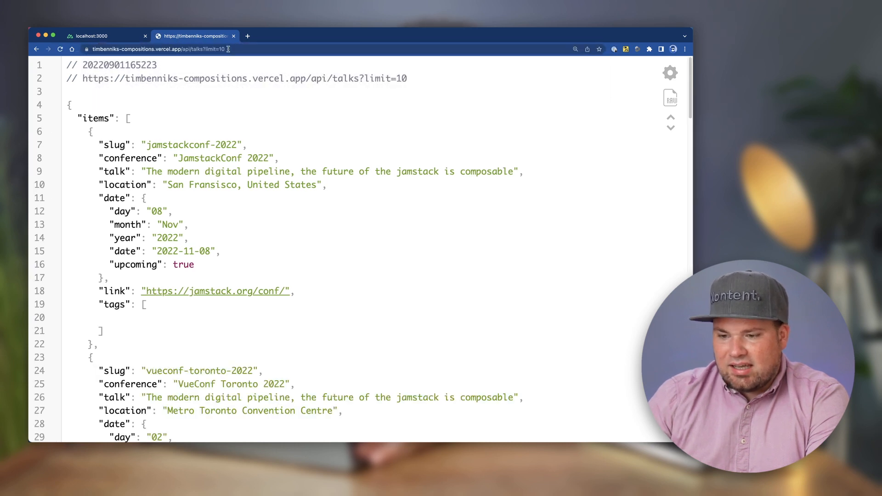
Scroll through the raw JSON returned by the talks API with limit=10.
{"action": "scroll", "scroll_direction": "down", "scroll_amount": 3}
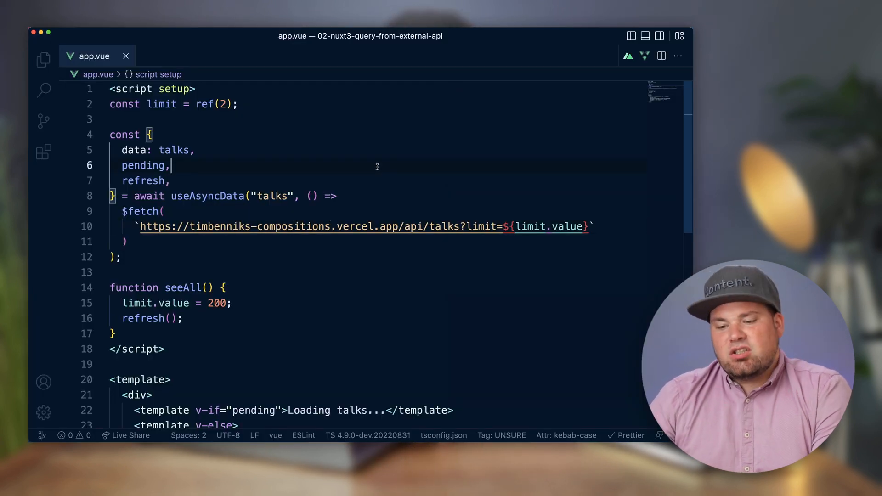
{"action": "double_click", "coordinate": [206, 196]}
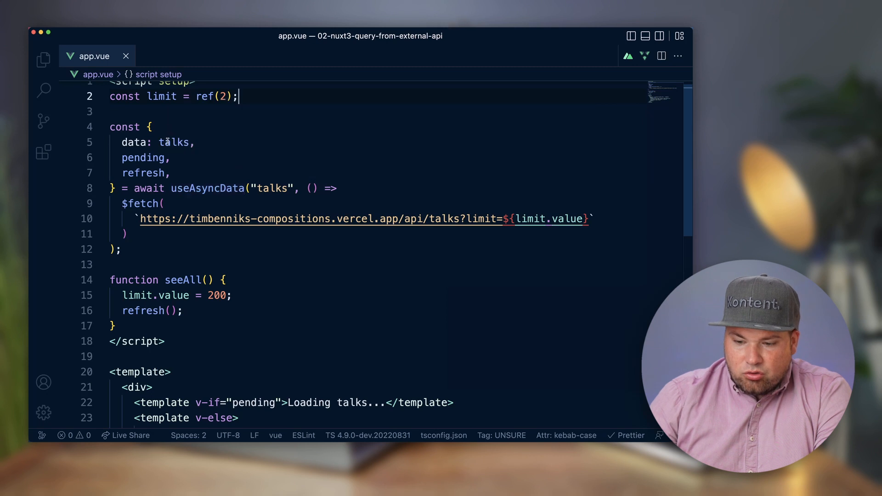
{"action": "scroll", "scroll_direction": "down", "scroll_amount": 3}
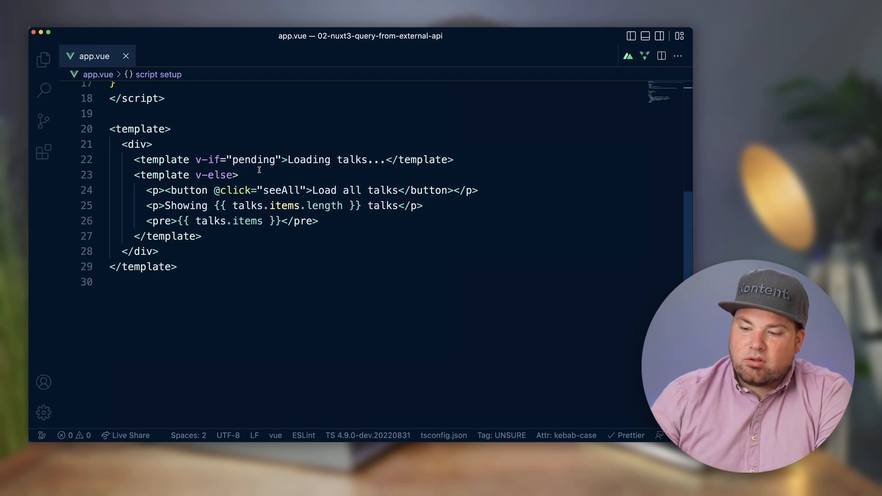
{"action": "mouse_move", "coordinate": [253, 159]}
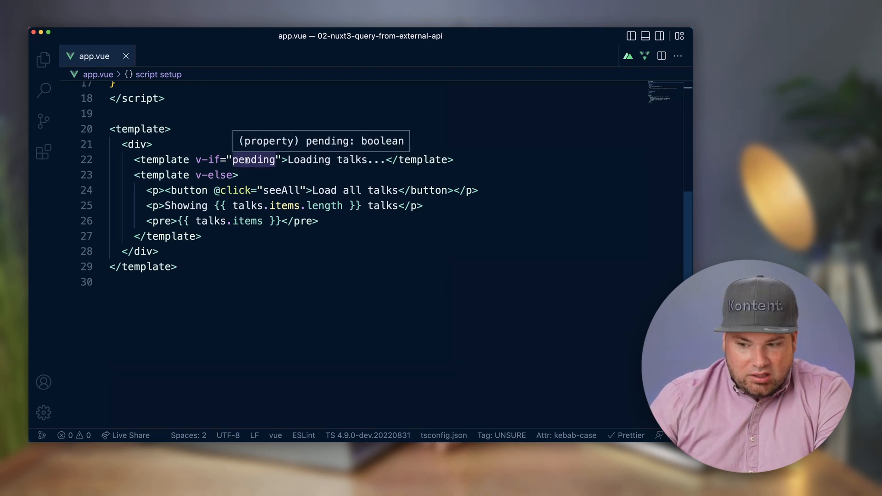
{"action": "mouse_move", "coordinate": [165, 159]}
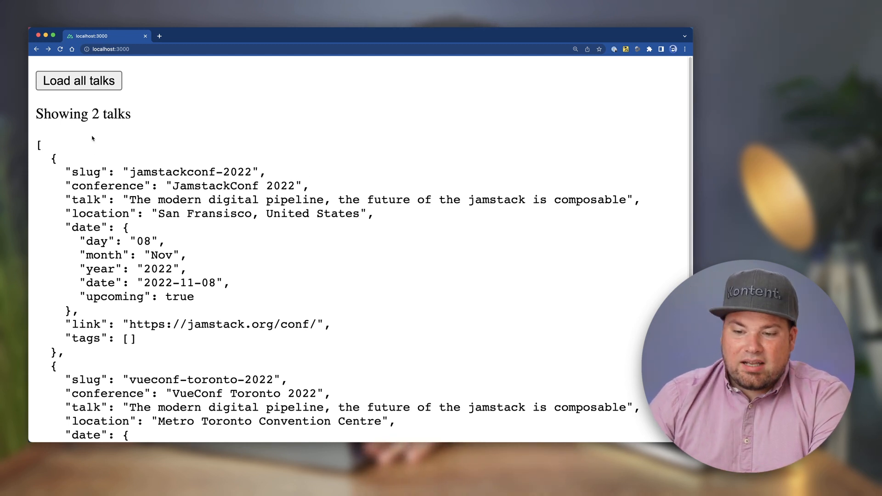
Load all talks on localhost:3000 and scroll through the 65 listed talks.
{"action": "left_click", "coordinate": [78, 80]}
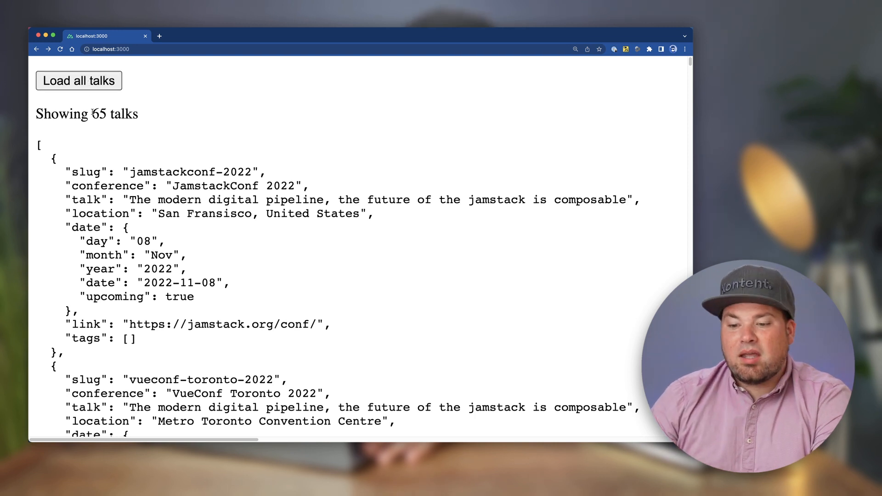
{"action": "scroll", "scroll_direction": "down", "scroll_amount": 3}
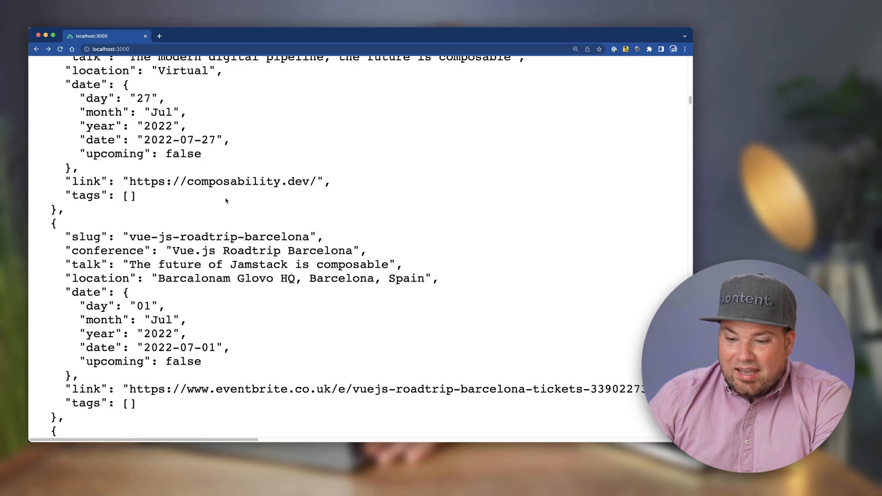
{"action": "left_click", "coordinate": [78, 90]}
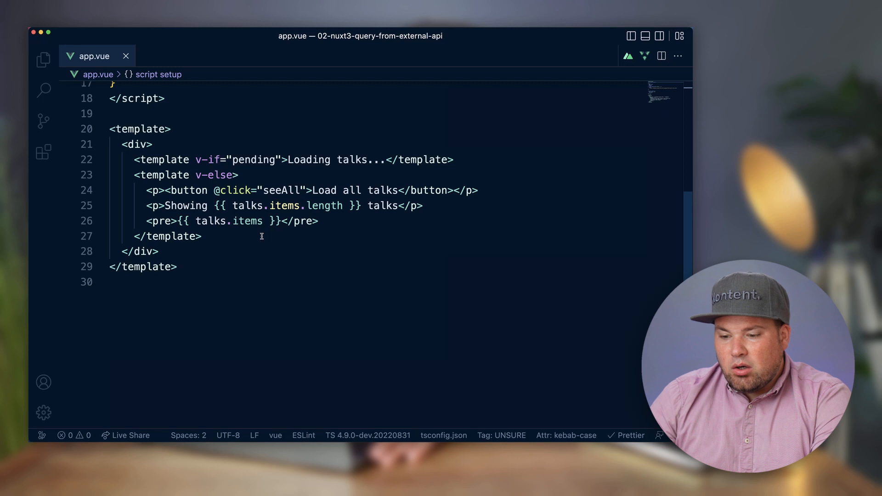
{"action": "double_click", "coordinate": [282, 191]}
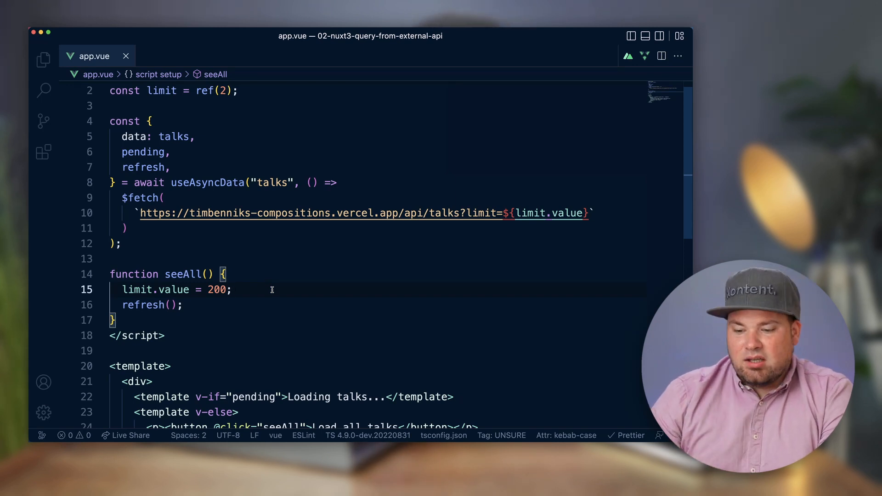
{"action": "double_click", "coordinate": [143, 305]}
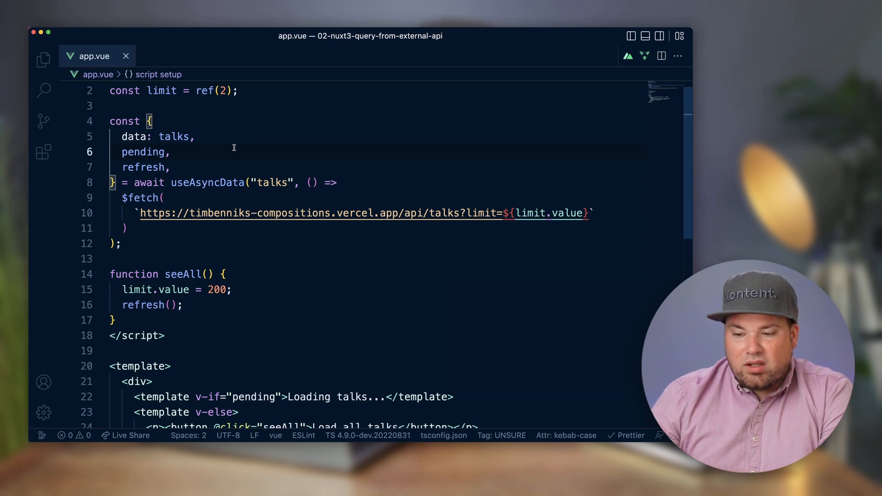
{"action": "scroll", "scroll_direction": "up", "scroll_amount": 3}
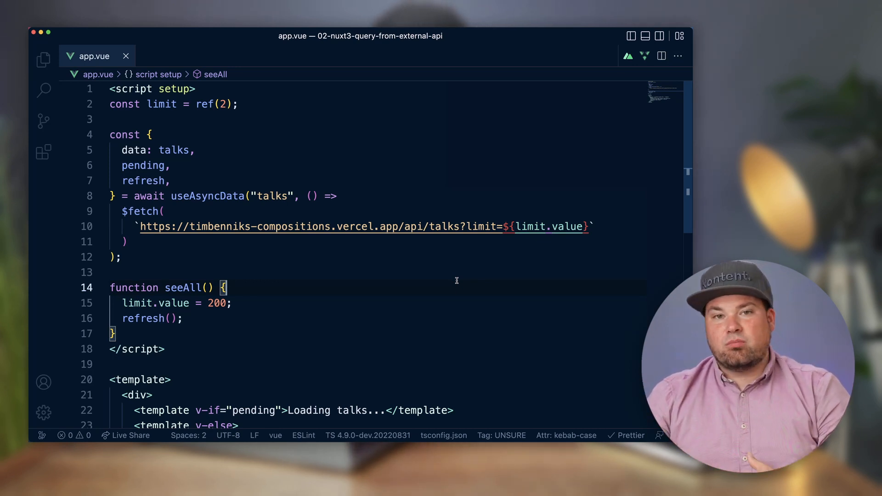
{"action": "scroll", "scroll_direction": "down", "scroll_amount": 3}
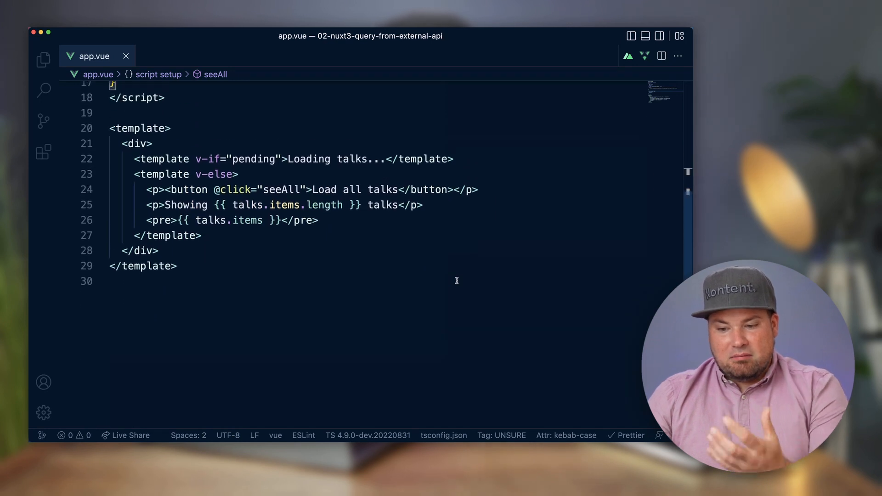